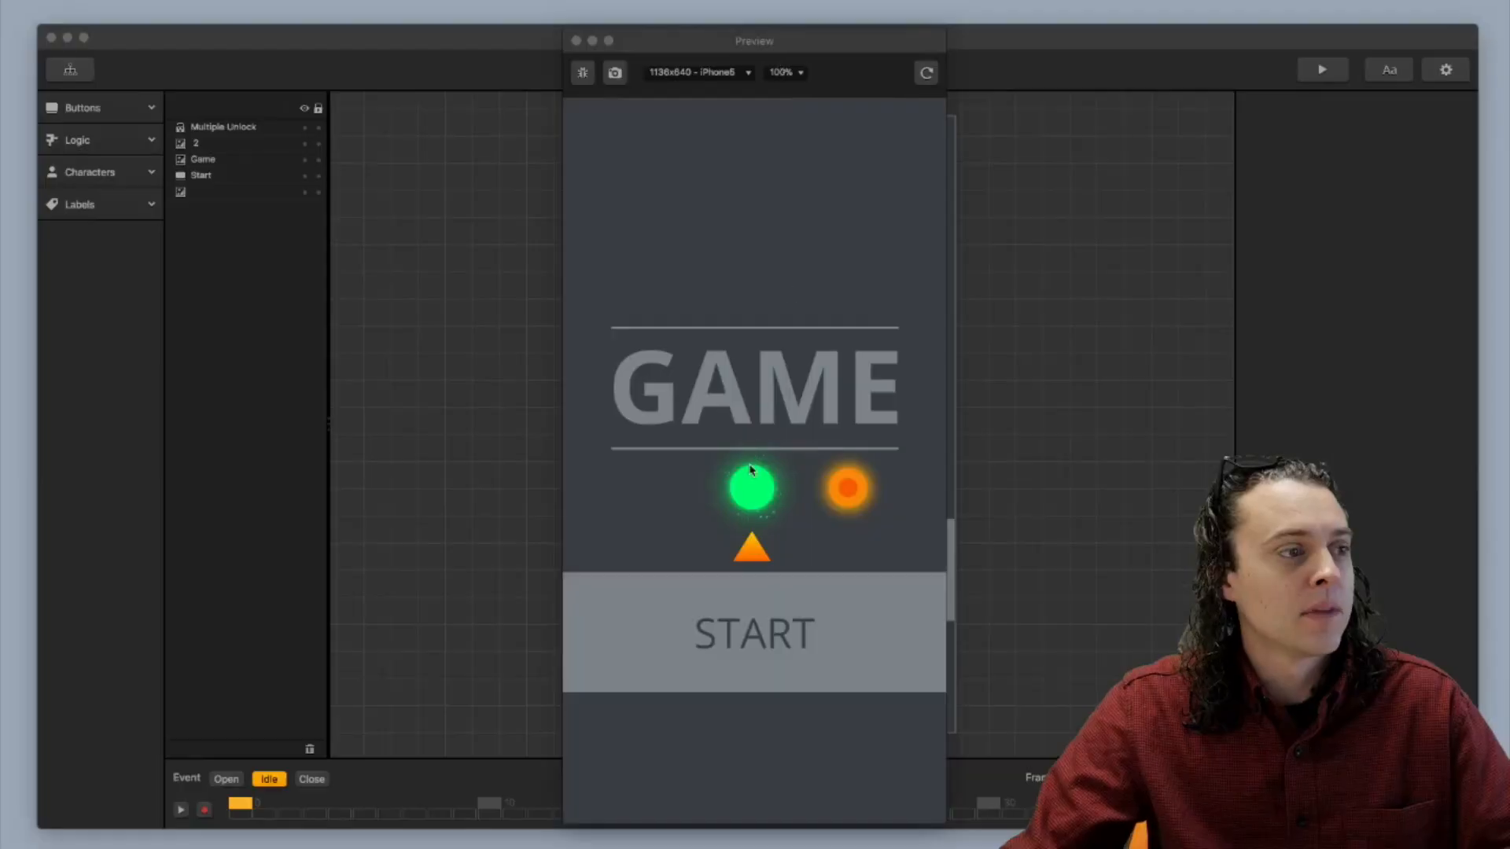
mouse_move(887, 532)
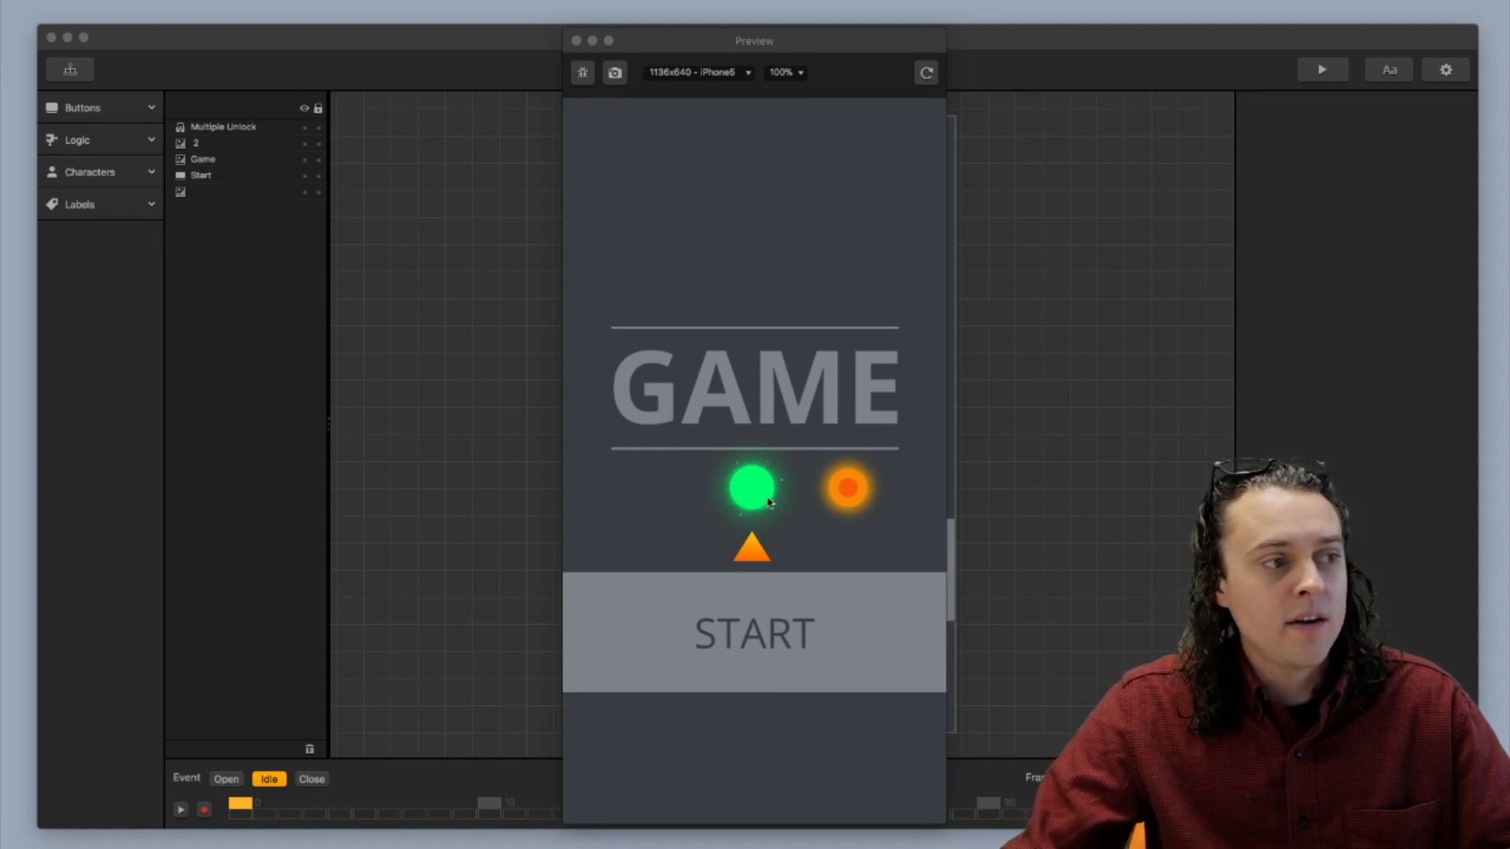
mouse_move(770, 555)
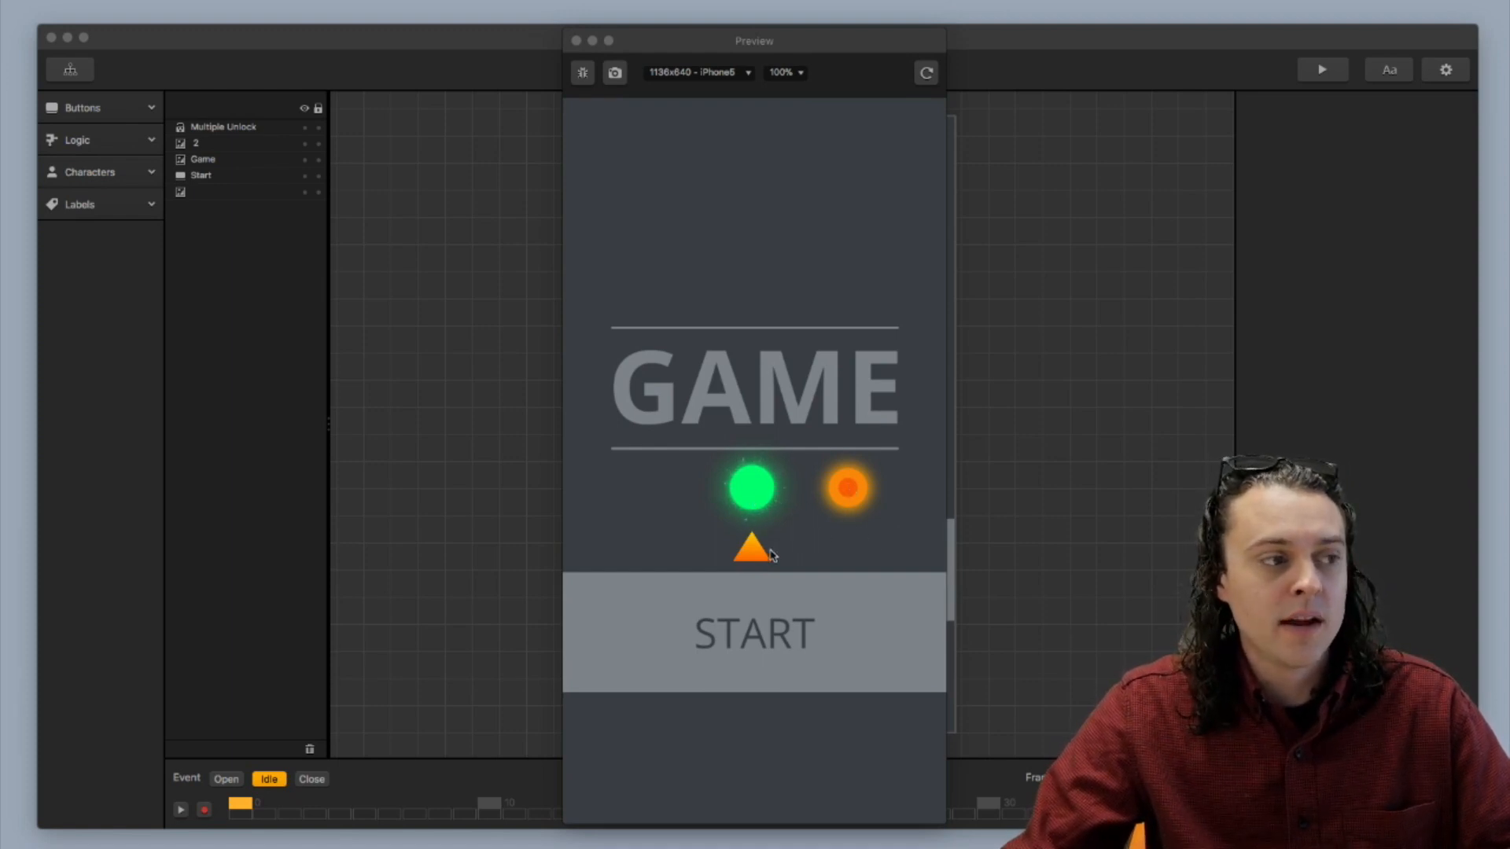
mouse_move(764, 508)
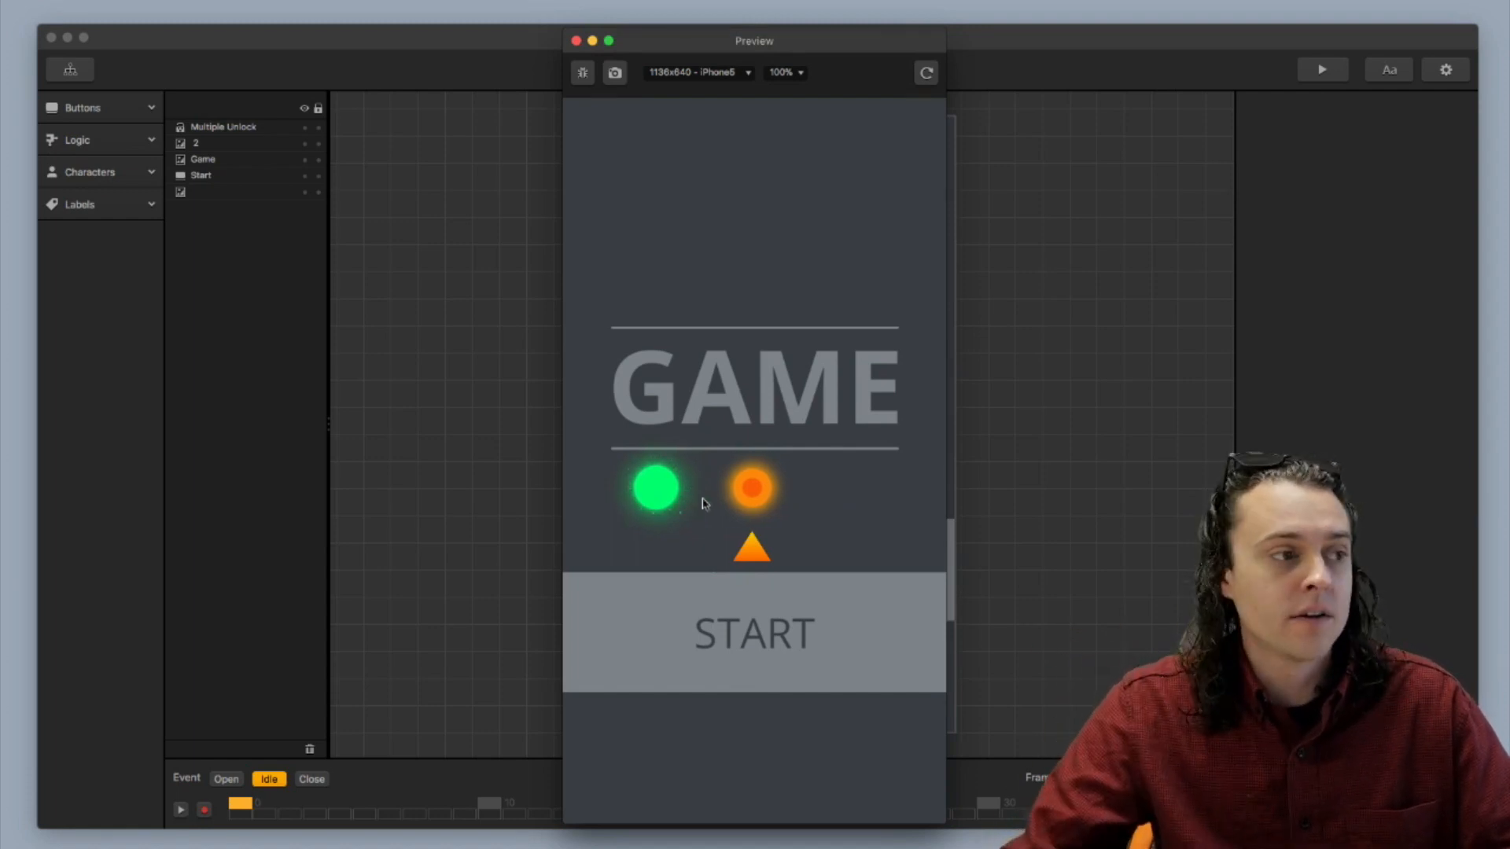
mouse_move(810, 634)
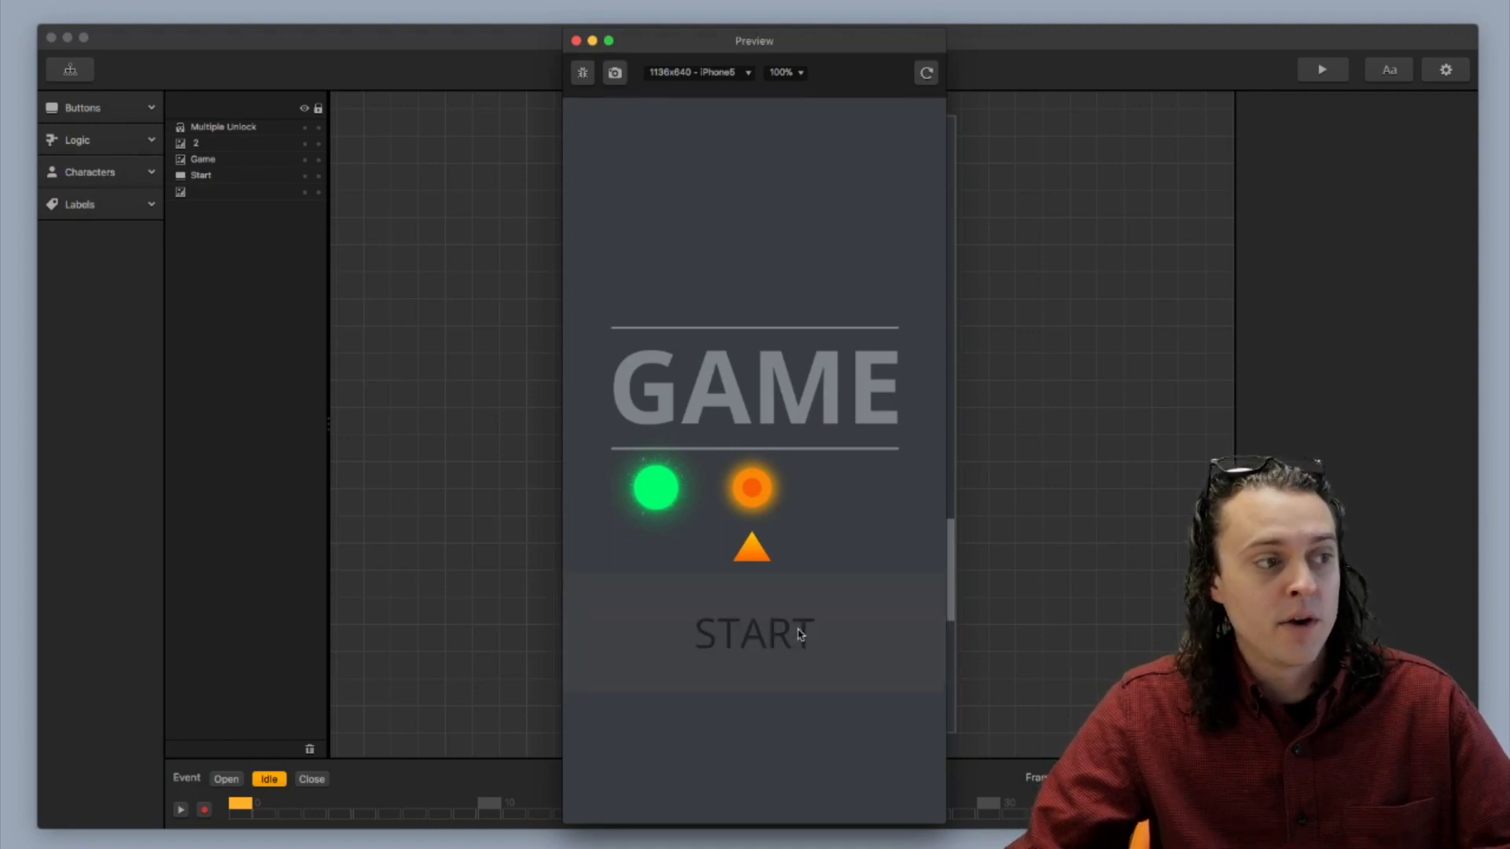
- Try START in the running preview, then close the preview to return to the Main Menu UI editor
click(752, 633)
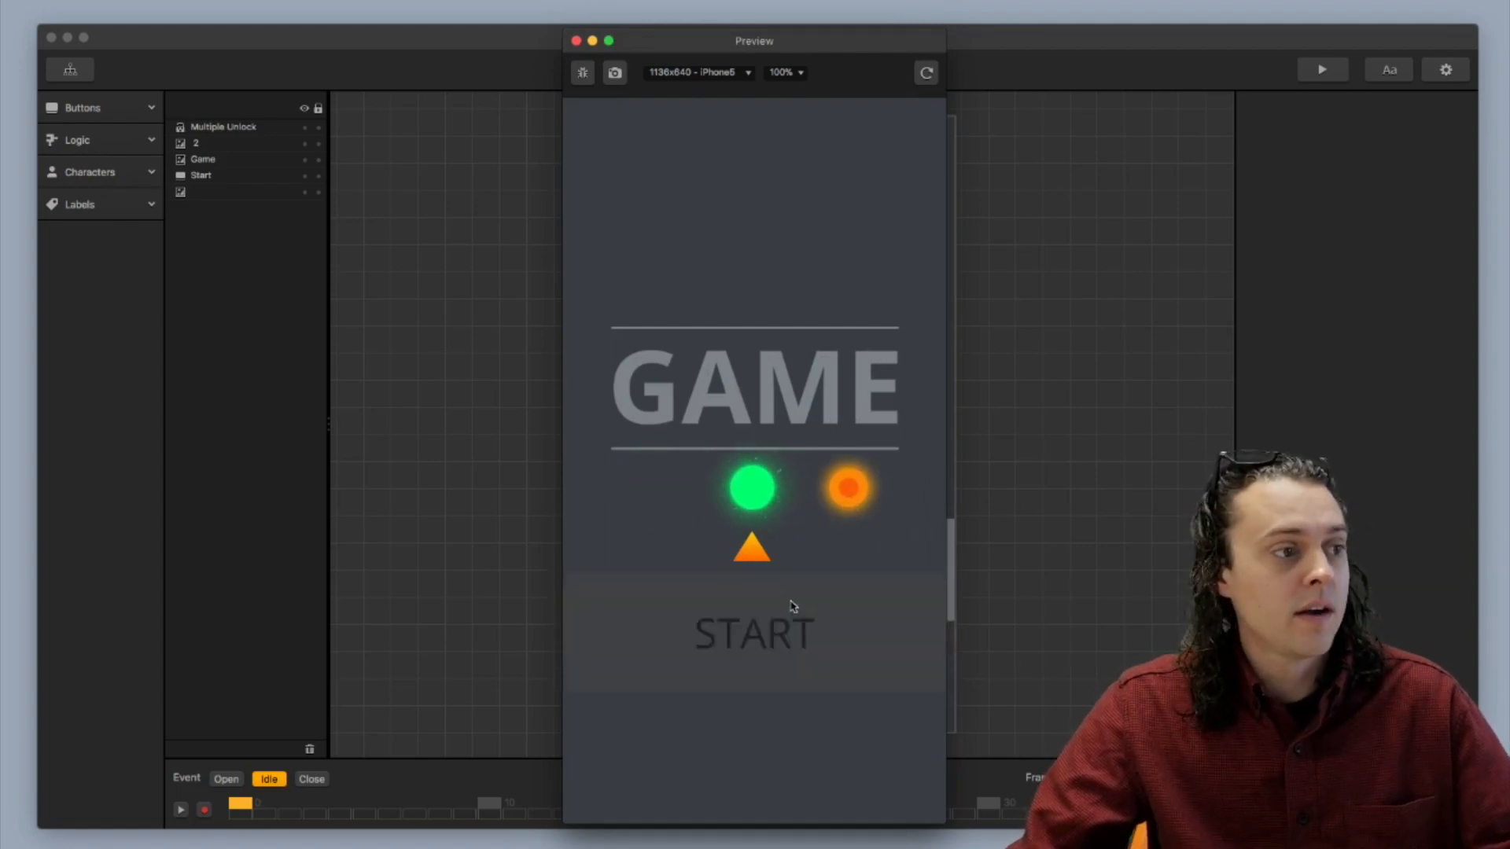
click(753, 632)
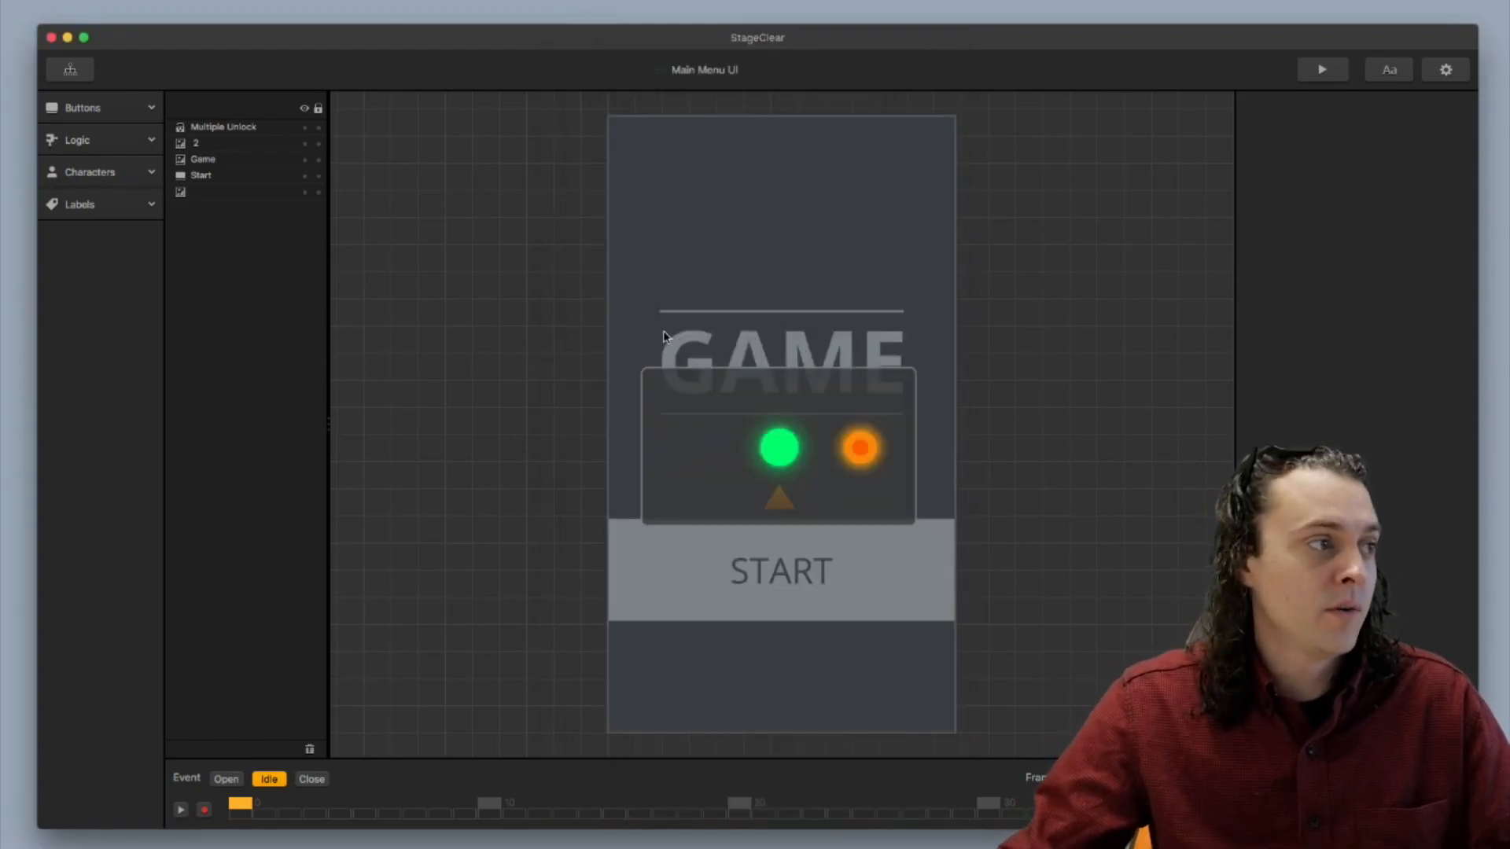
mouse_move(497, 296)
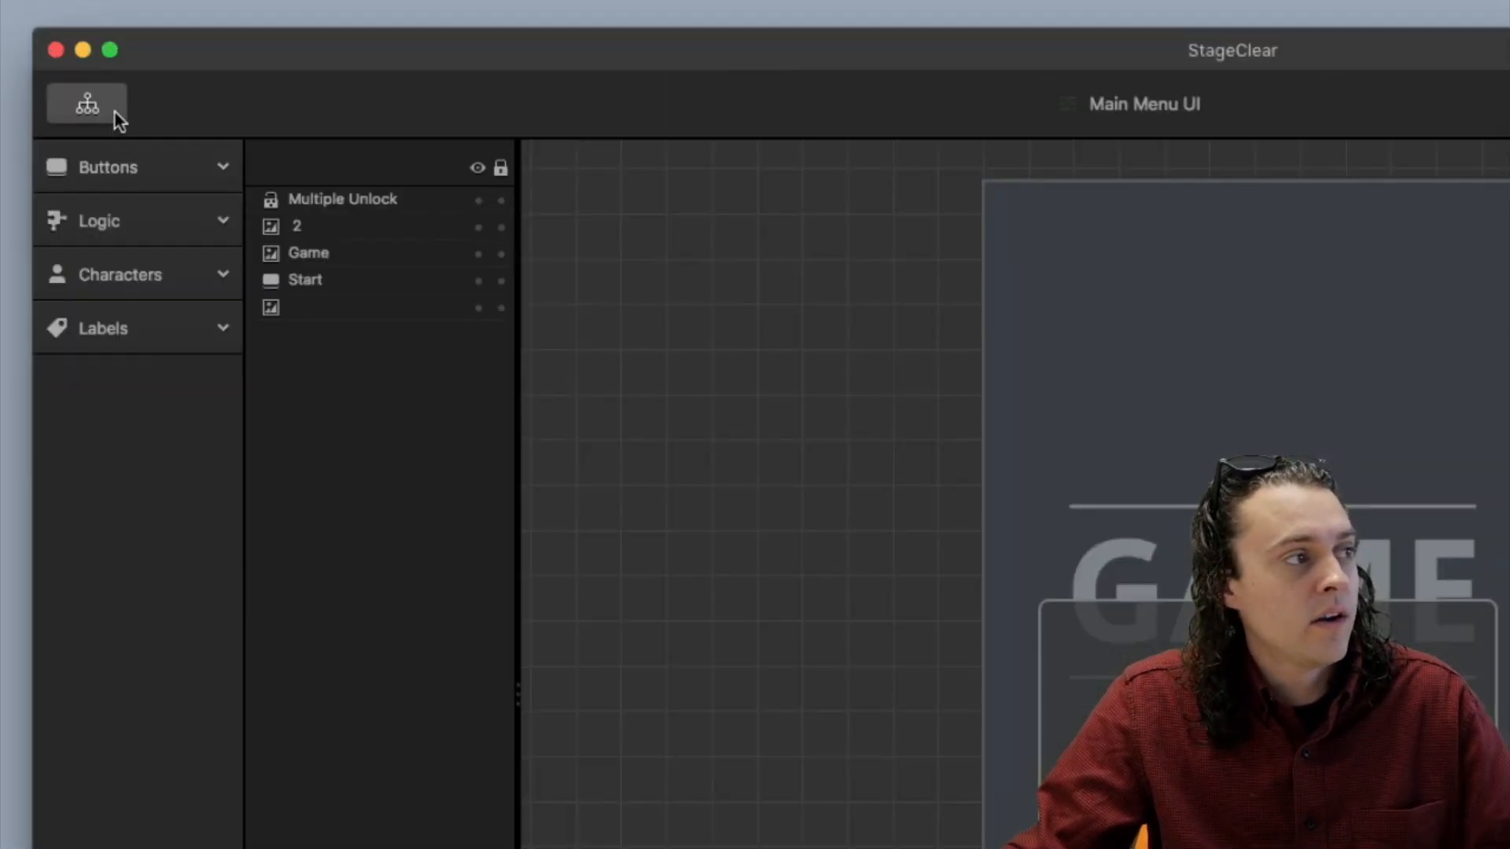
- Go through the Mind Map into the World scene and expand its Characters list (green, orange)
click(86, 104)
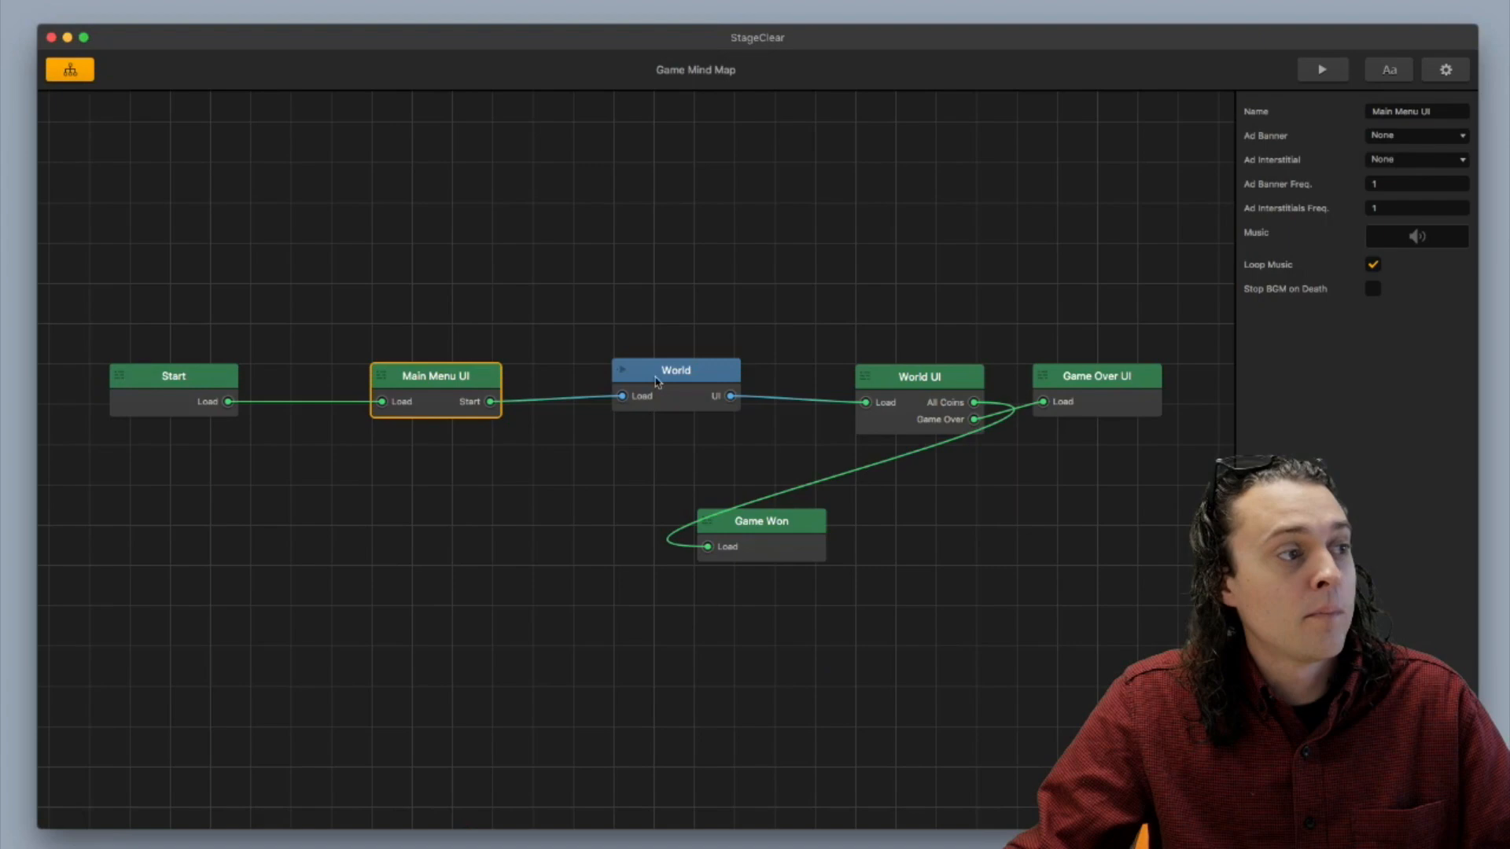
double_click(676, 370)
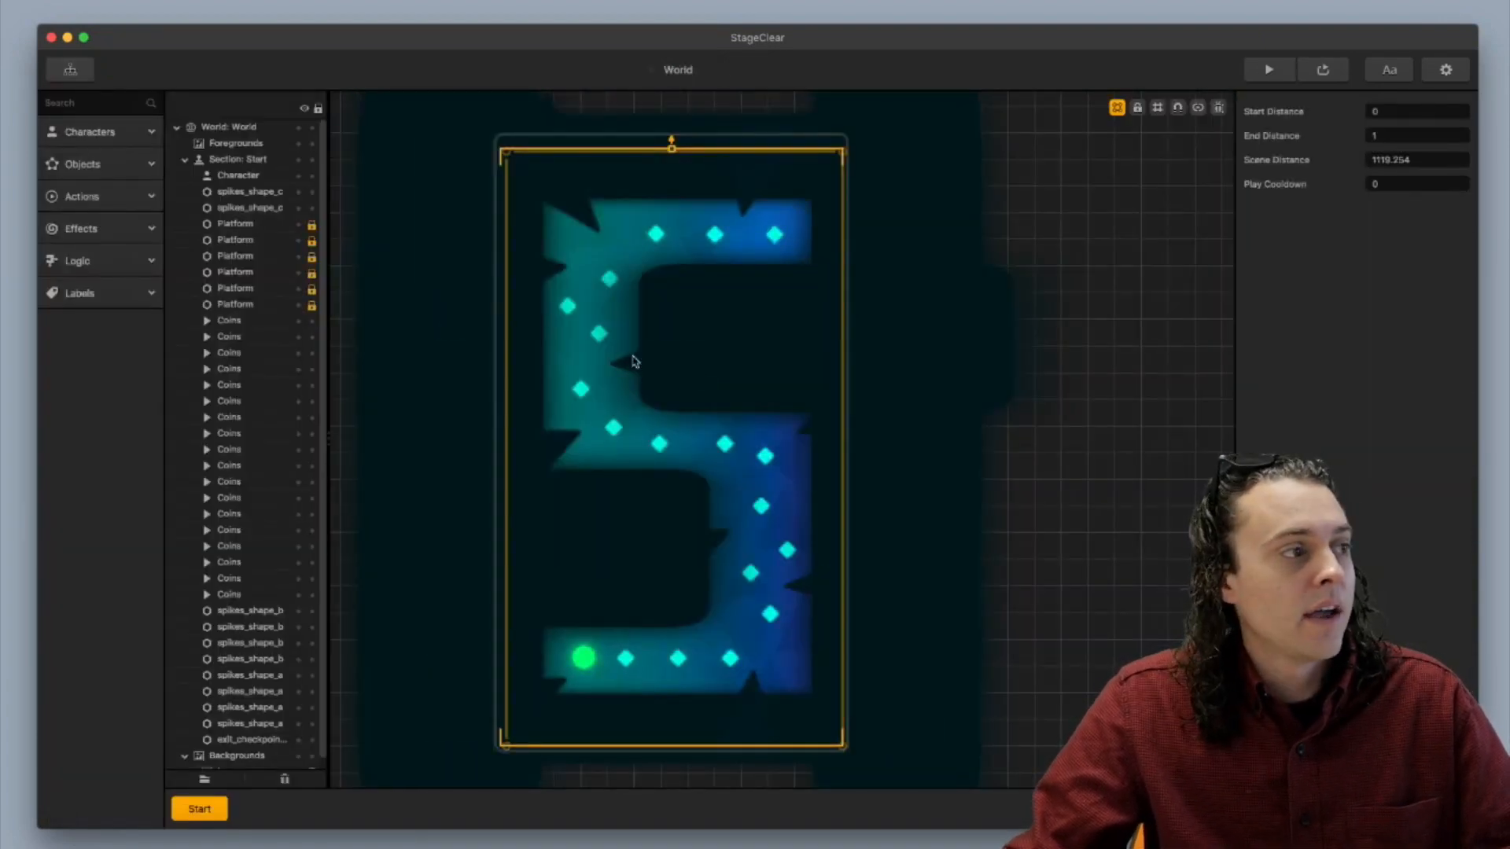
click(94, 132)
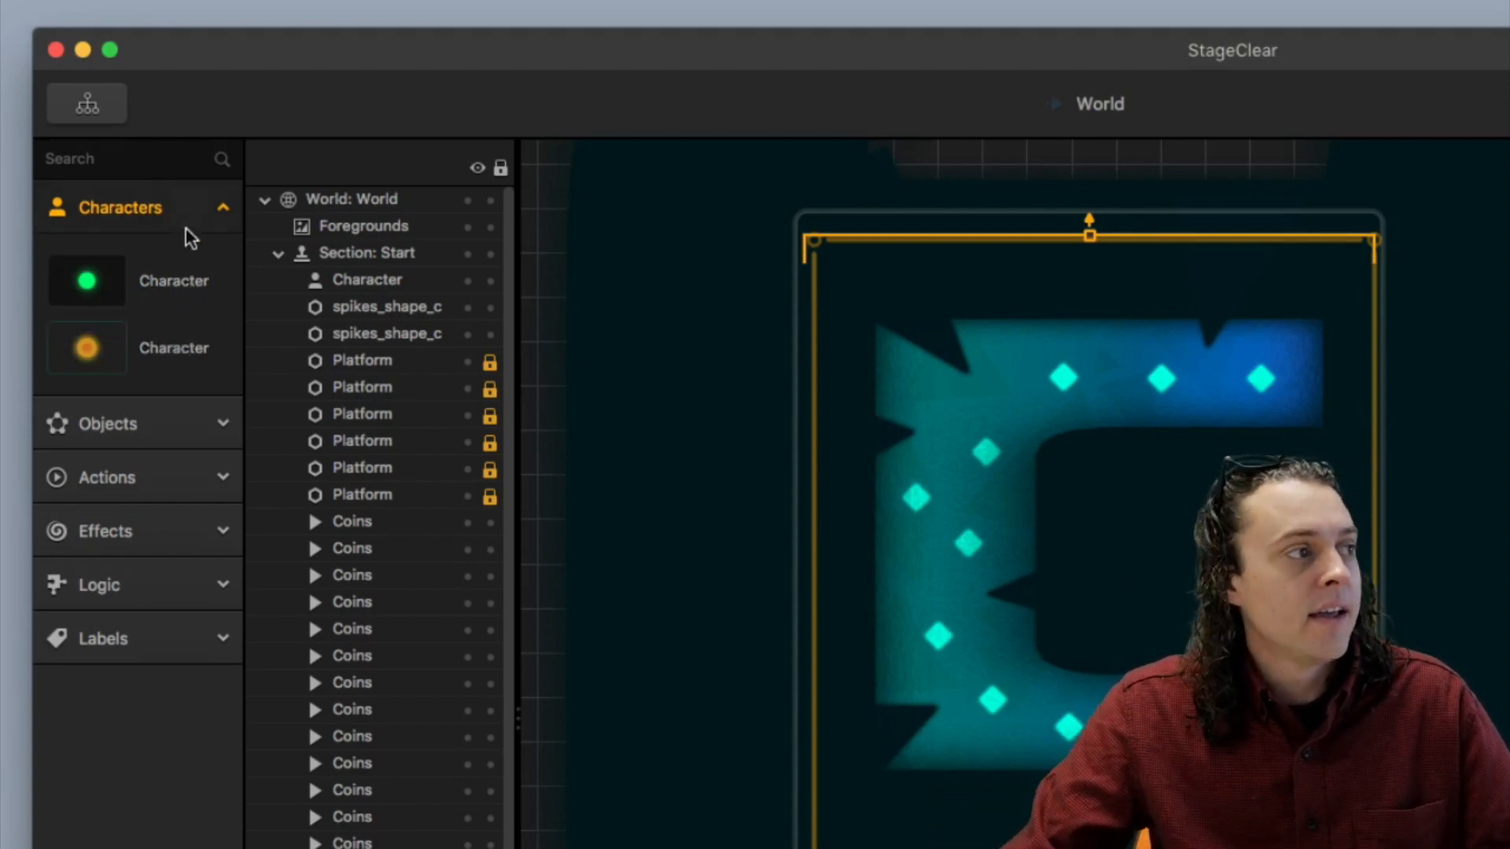
- Back in Main Menu UI, select the Multiple Unlock selector and change its Spread from 150 to 100
click(86, 104)
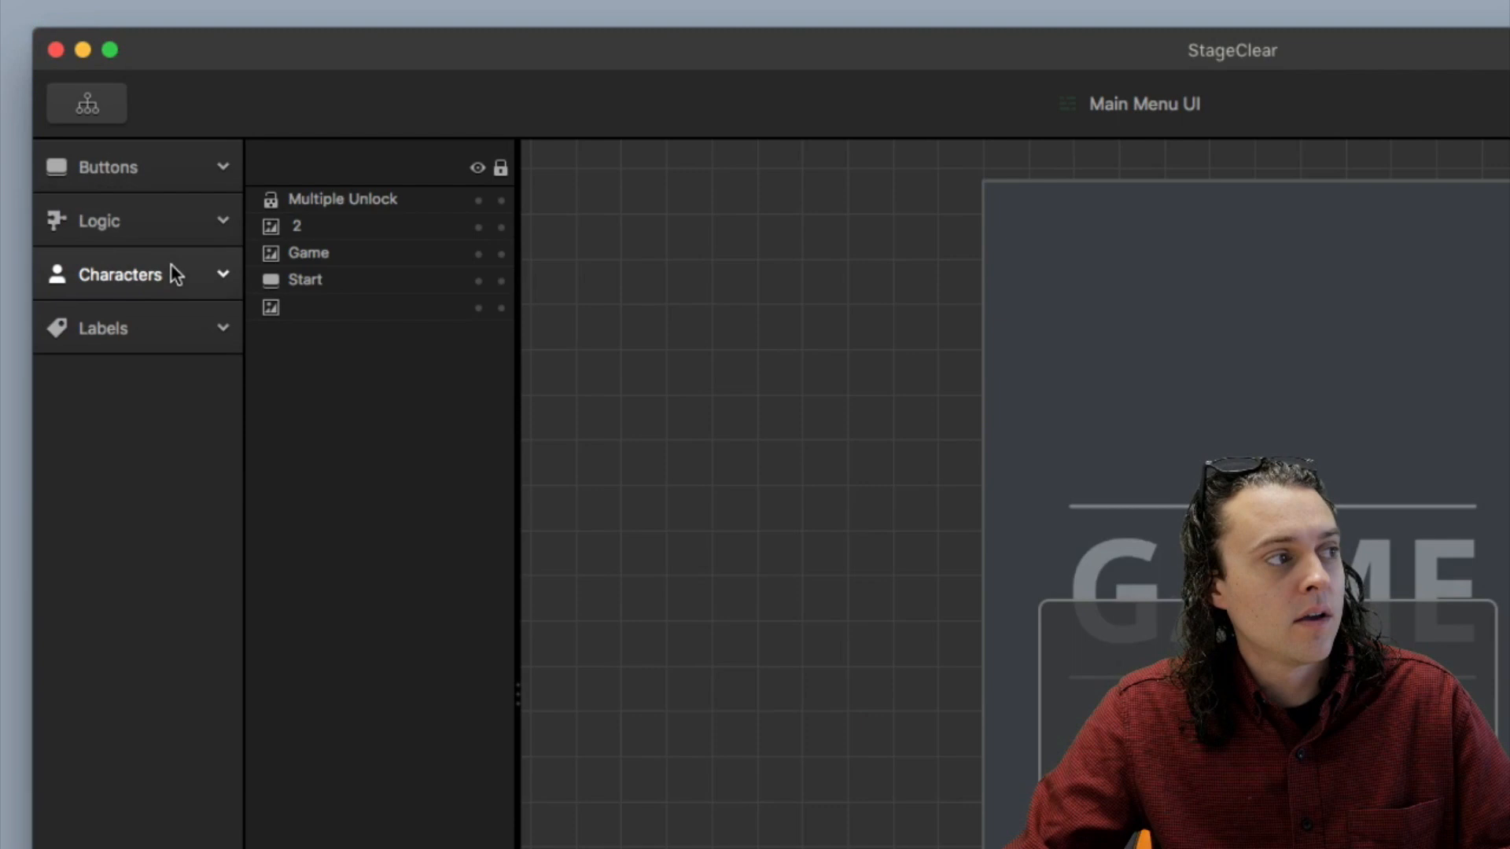
click(121, 273)
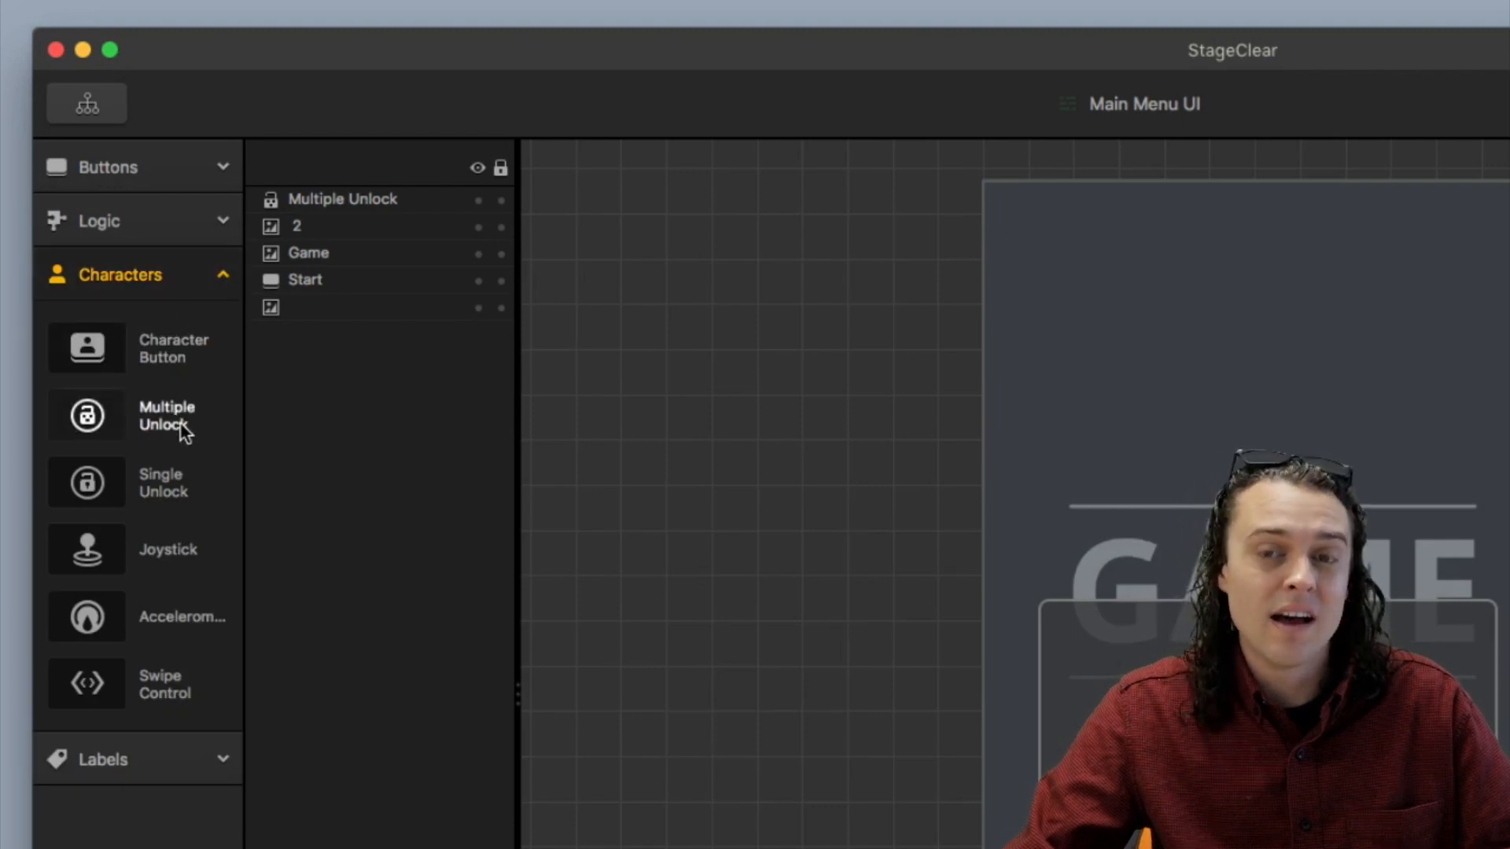
mouse_move(170, 358)
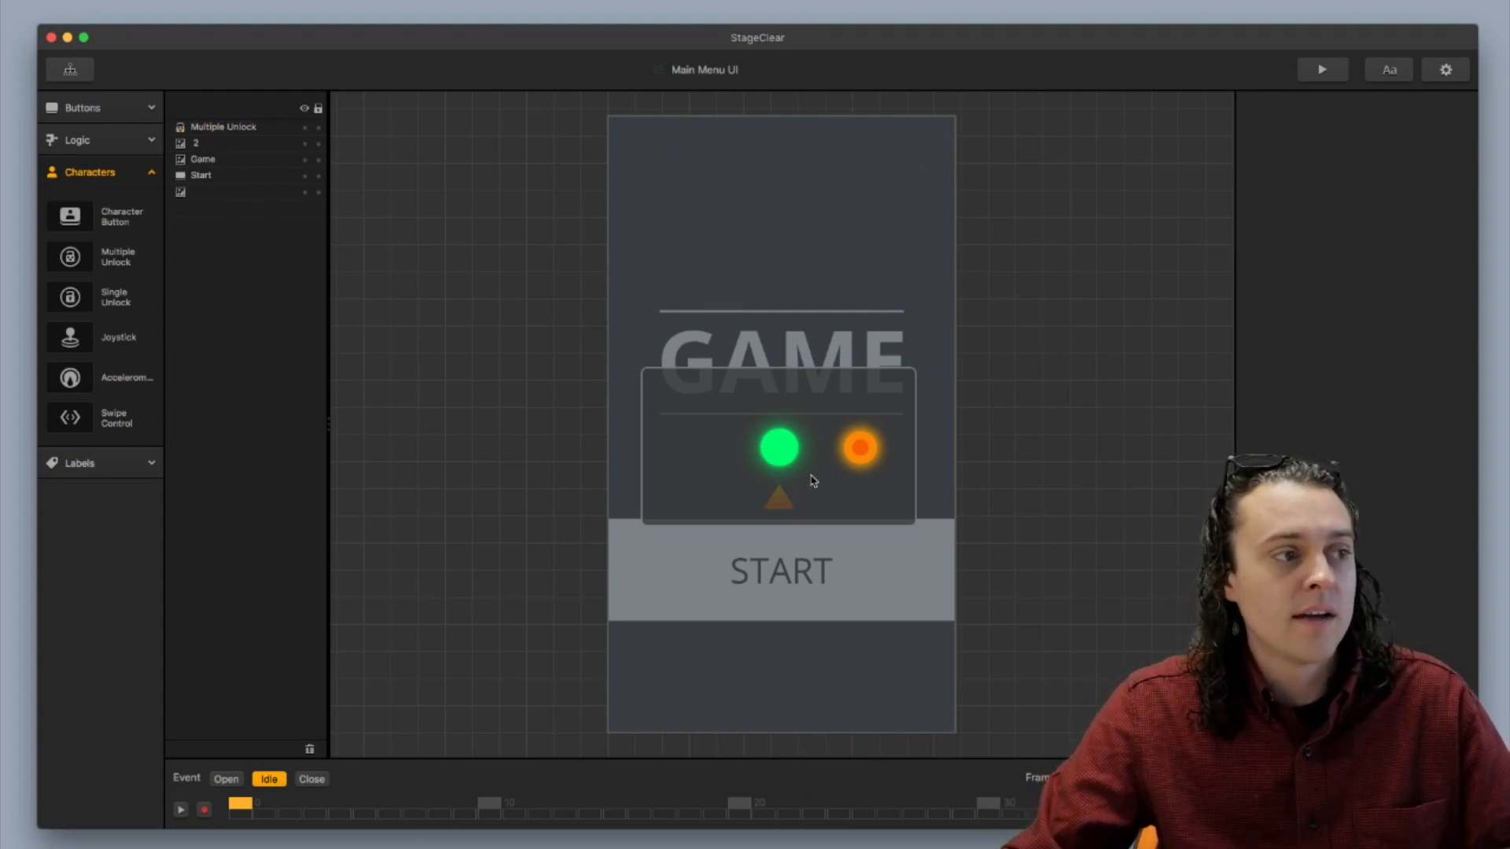
click(223, 125)
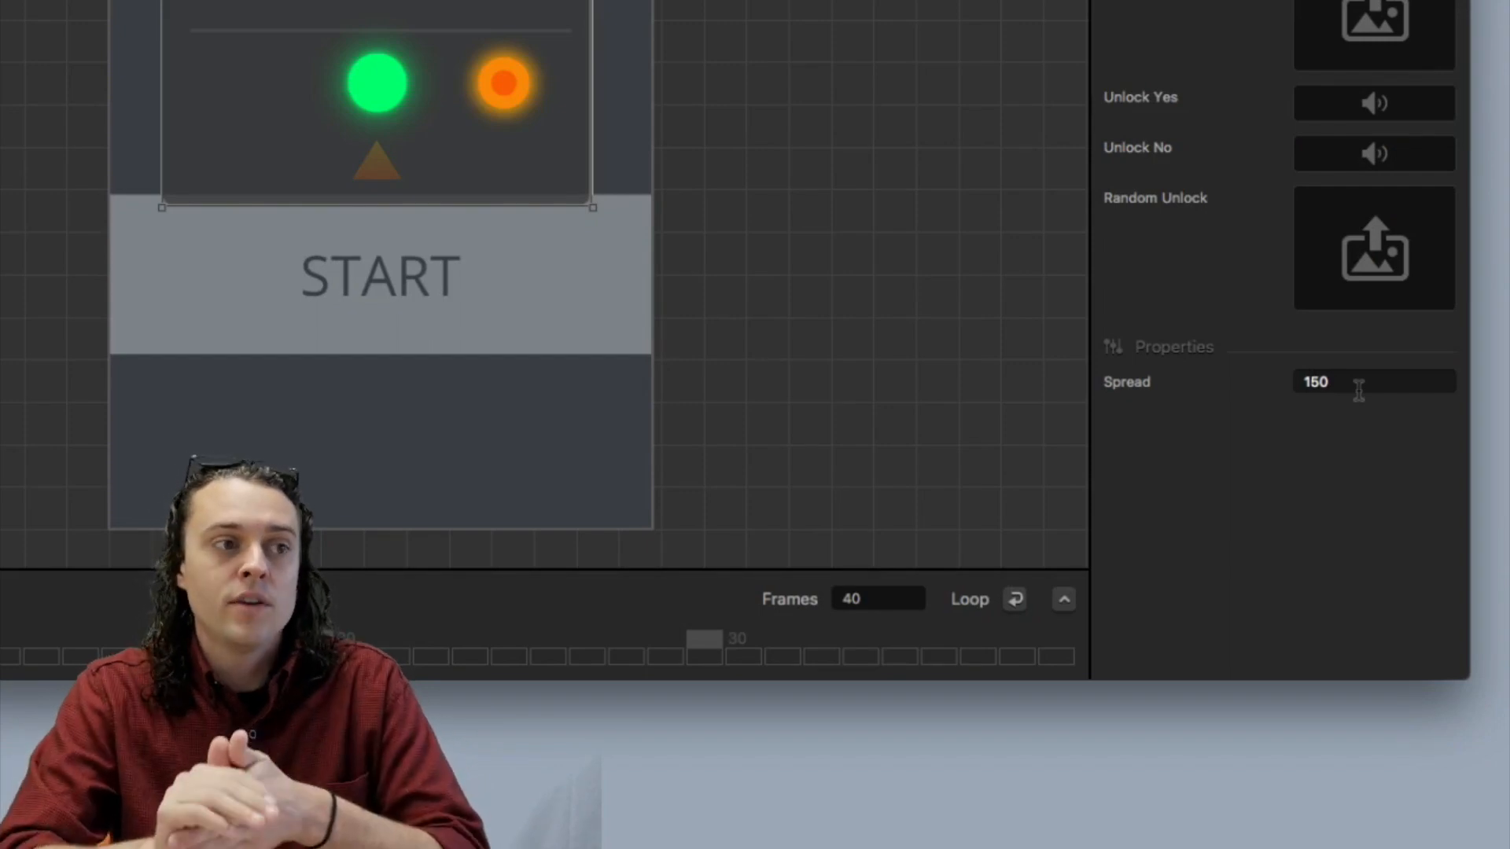
click(1359, 380)
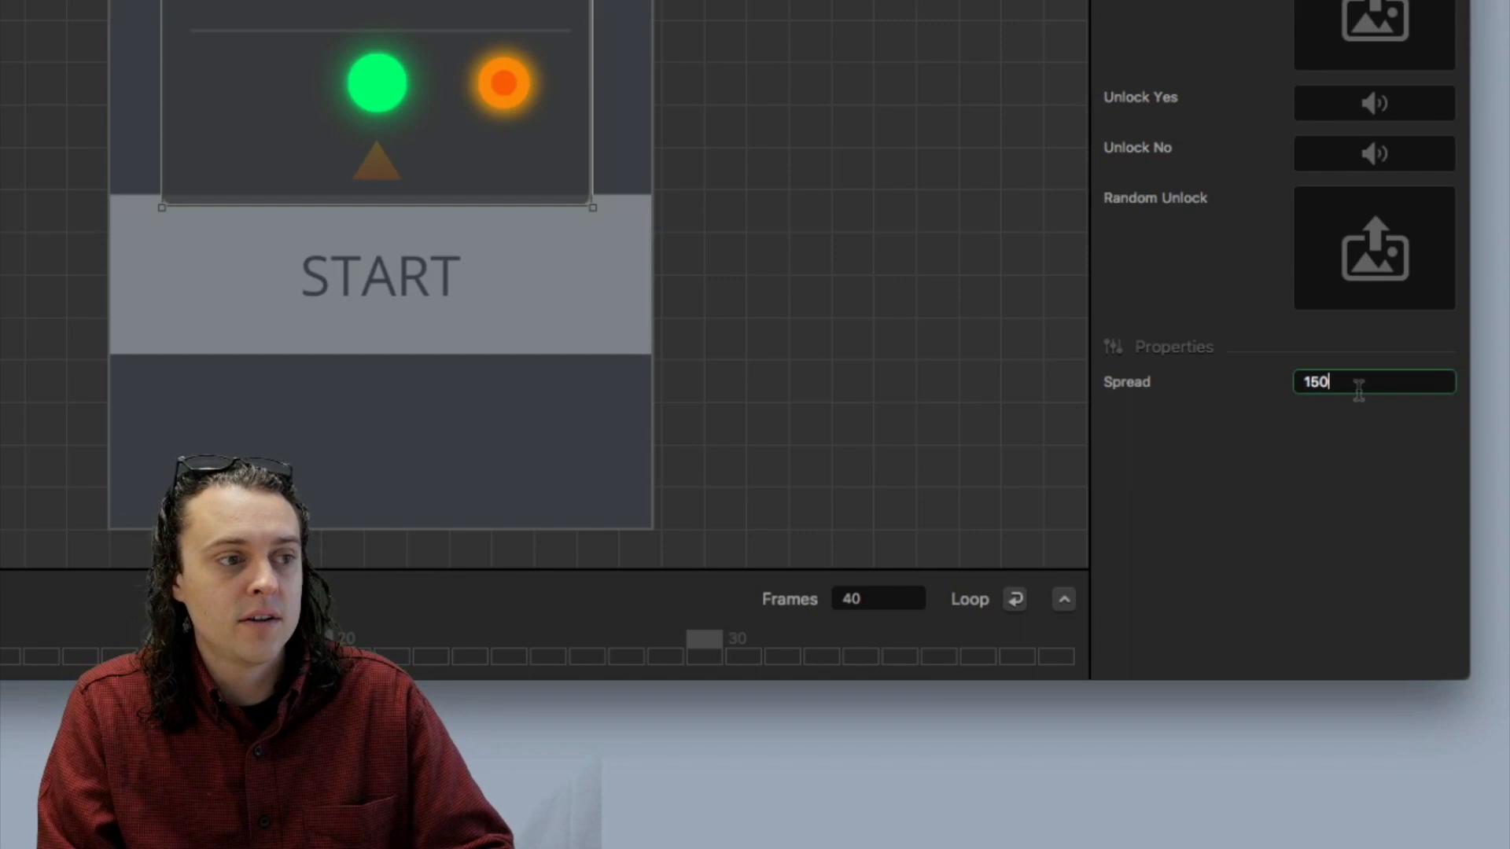
text(100)
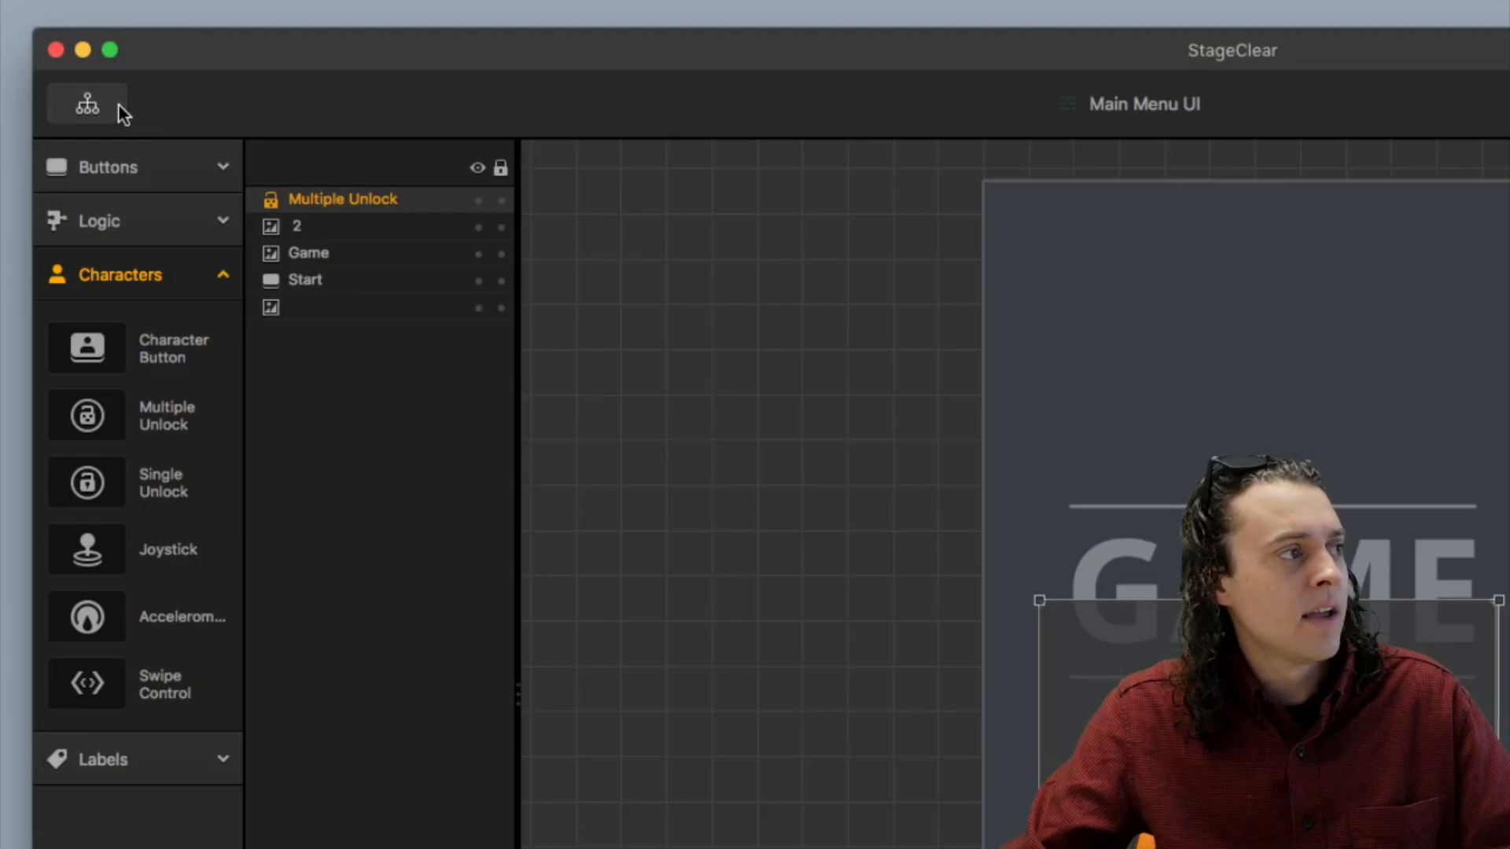
- In the World scene, add a Character Icon component to the character via Add Component
click(87, 103)
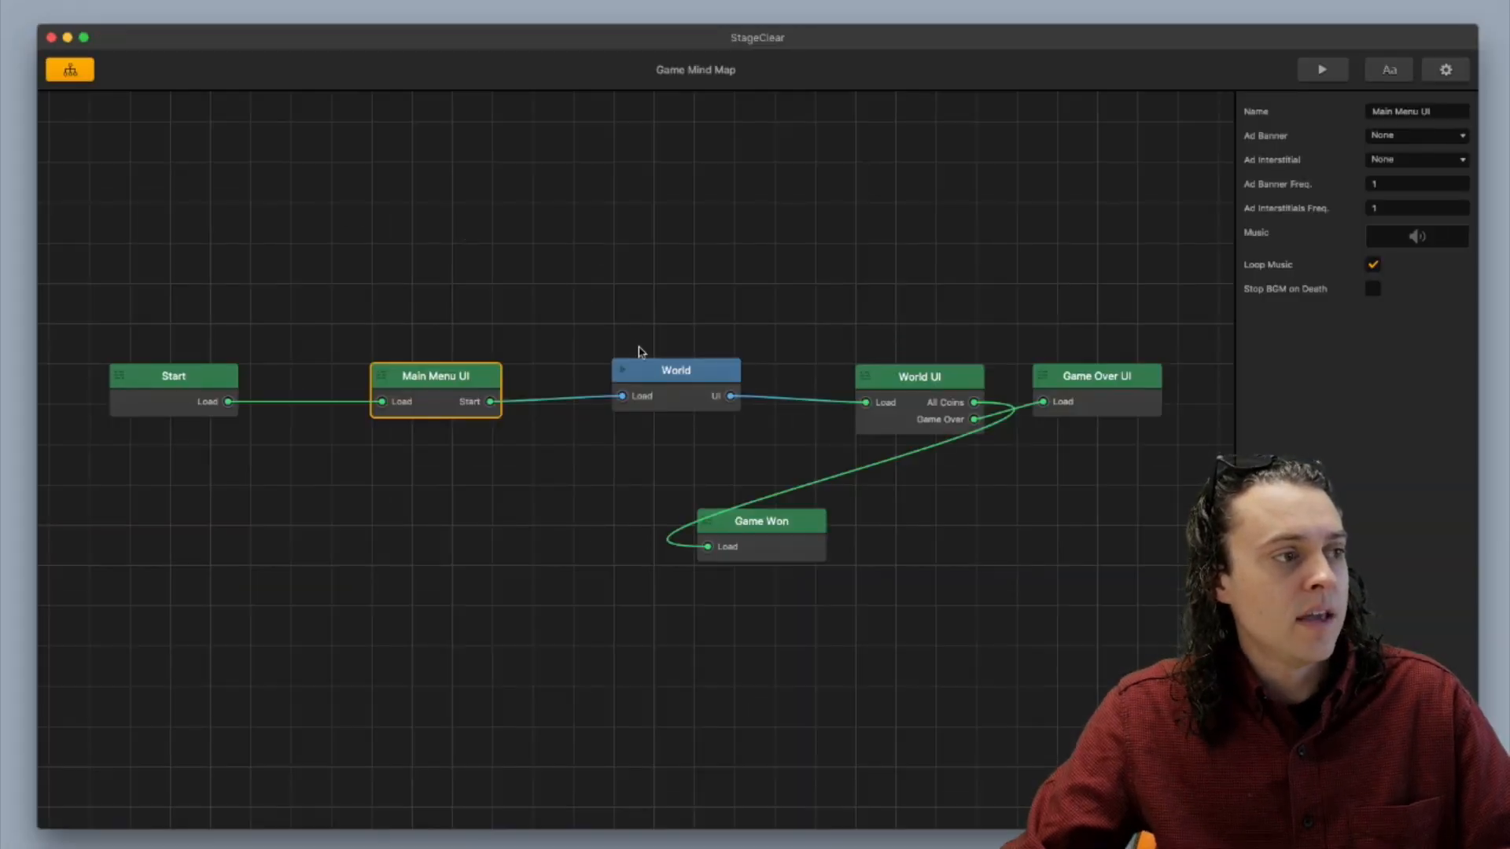
double_click(676, 369)
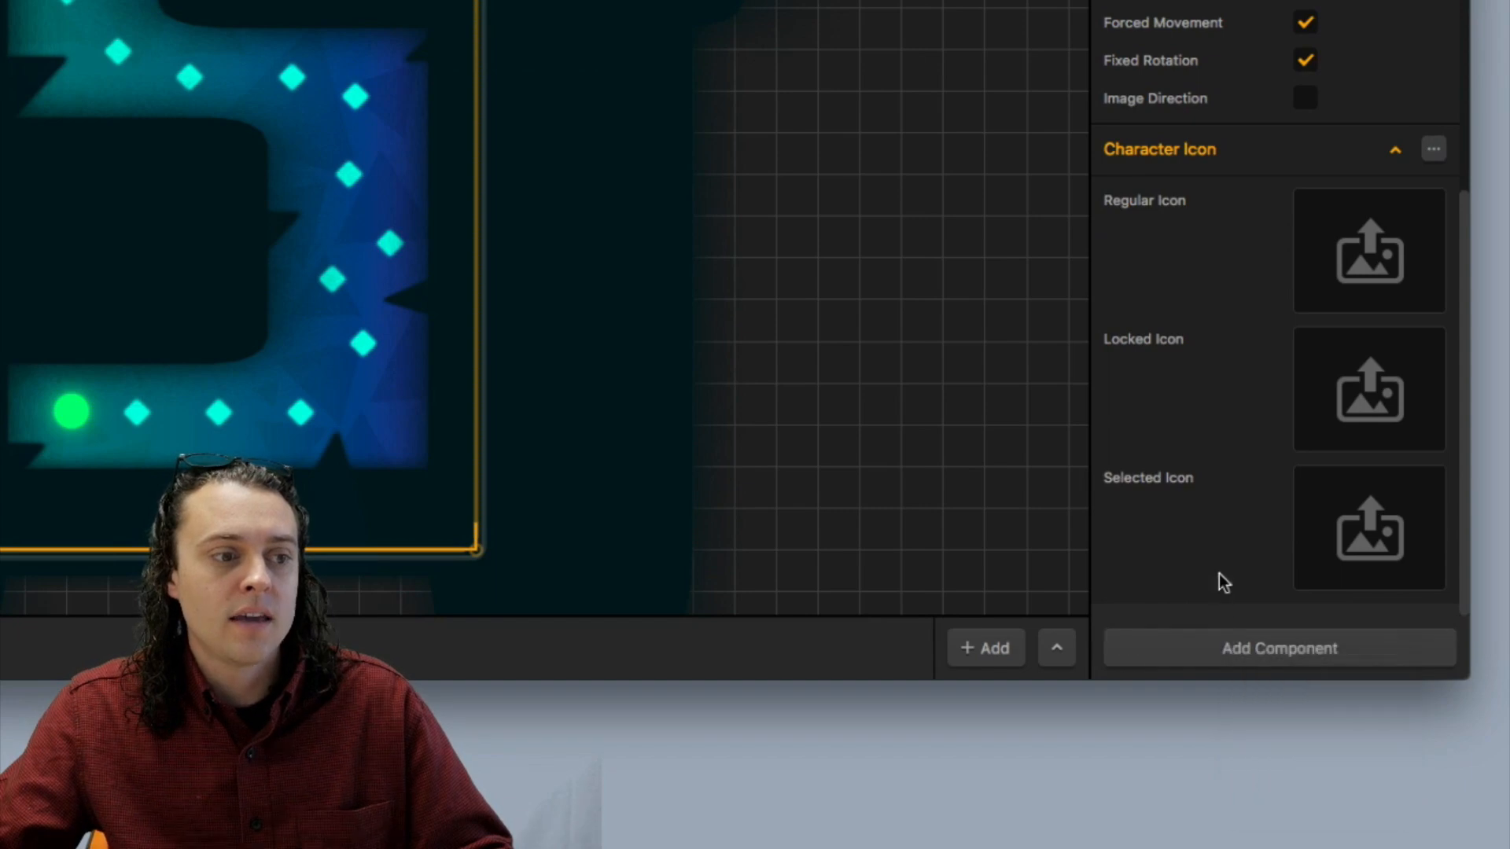
click(1434, 149)
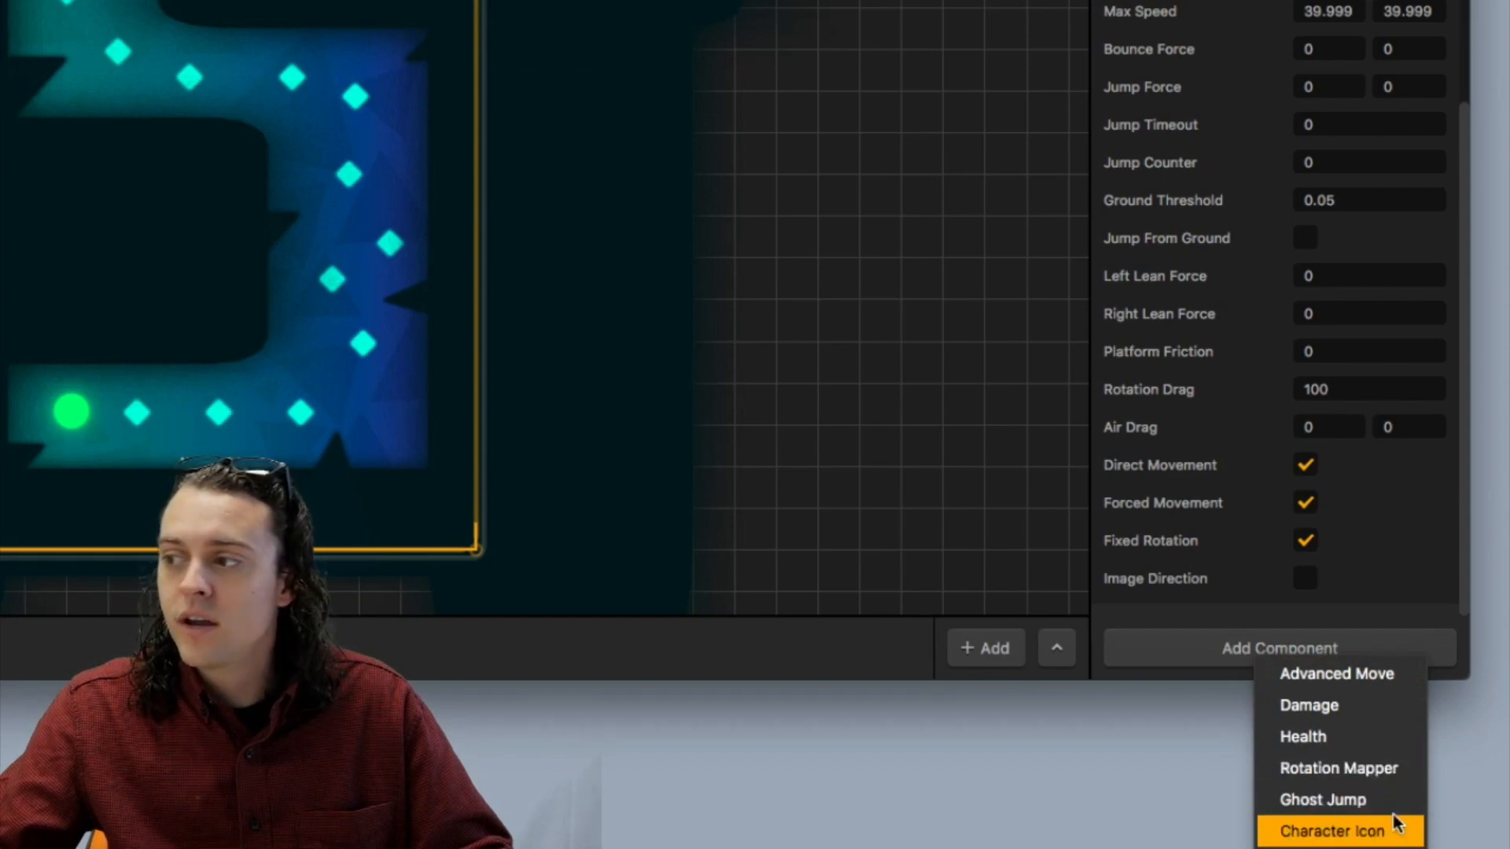
click(1337, 830)
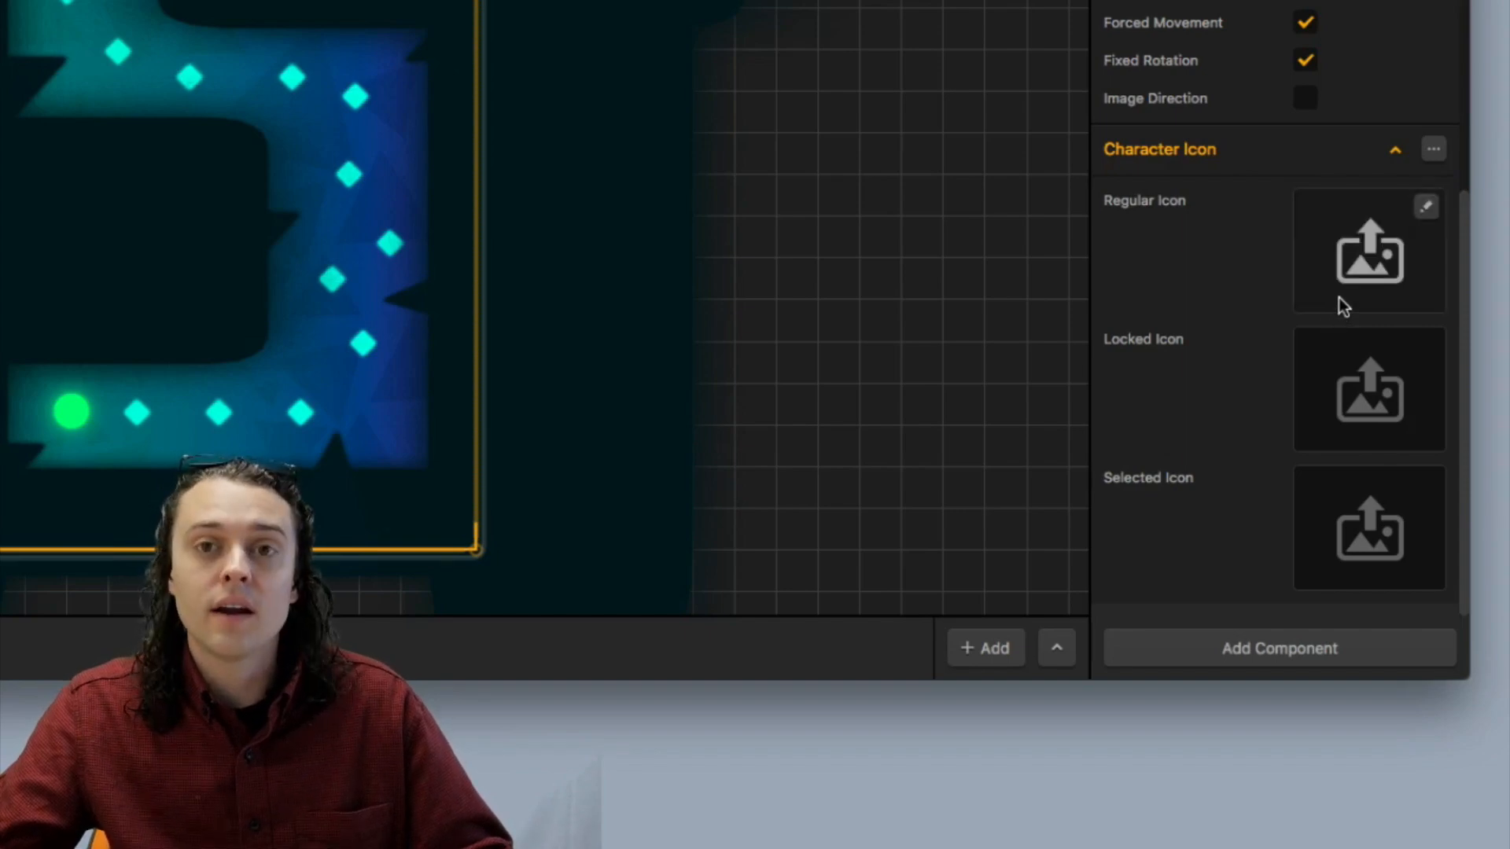
mouse_move(1357, 411)
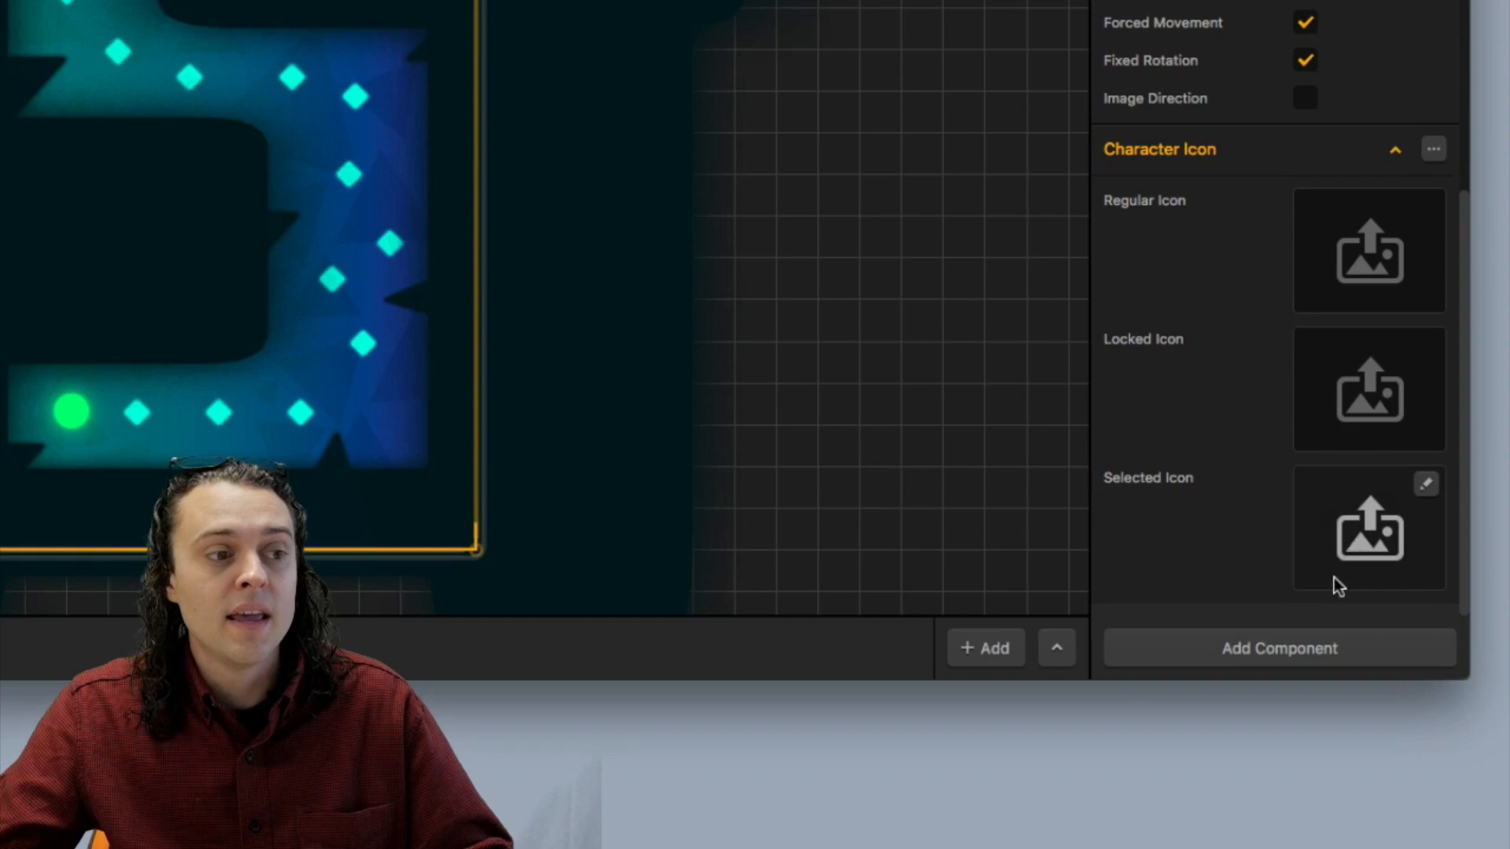
mouse_move(1229, 524)
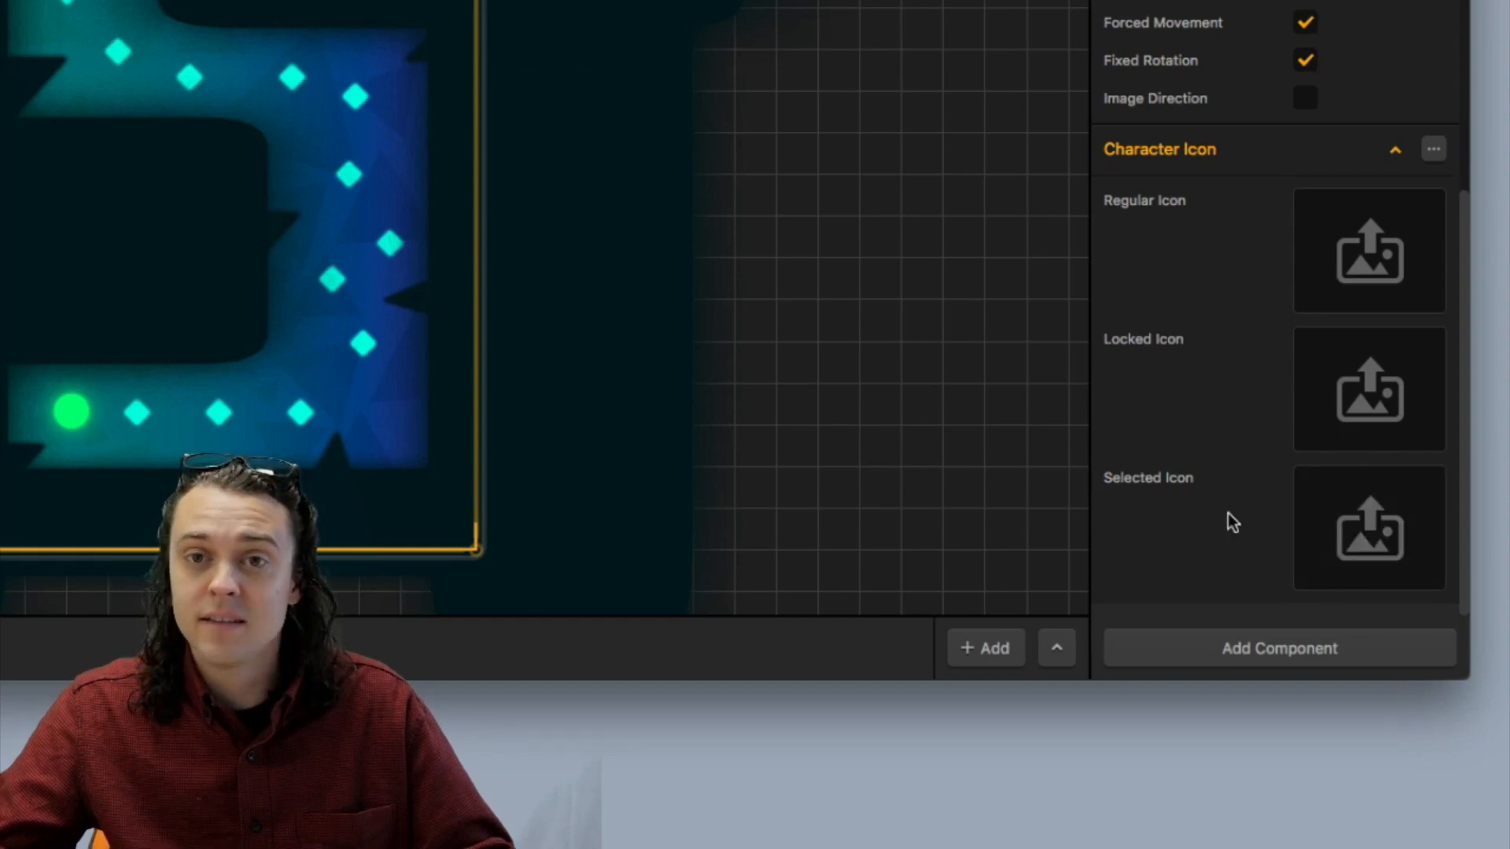